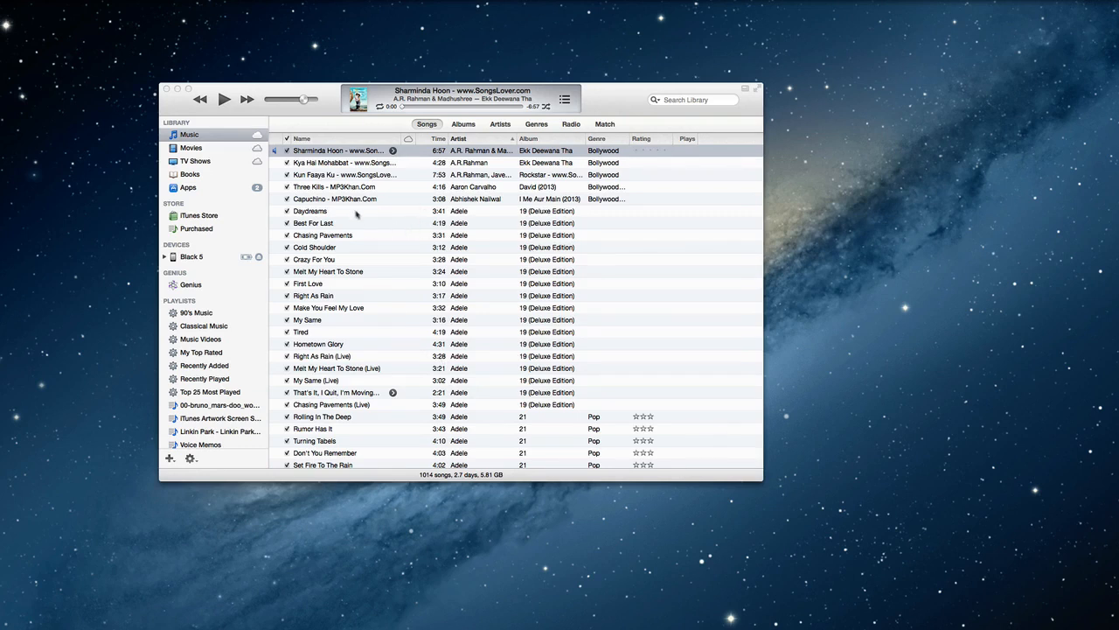
Open iTunes preferences and bring up Import Settings, currently MP3 Encoder at 160 kbps.
{"action": "right_click", "coordinate": [340, 151]}
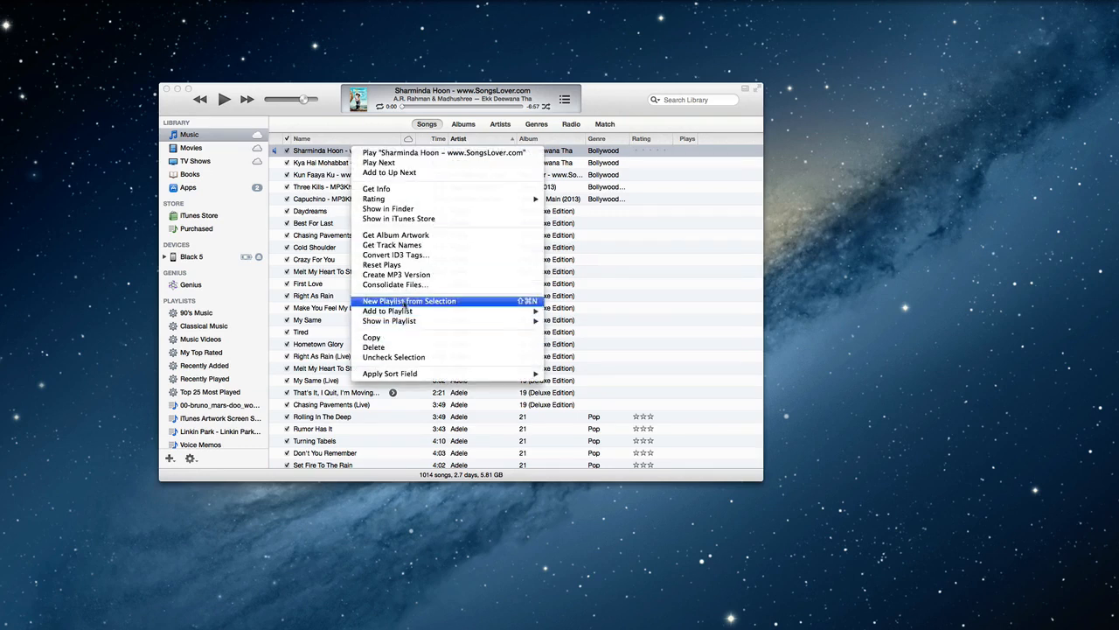
{"action": "mouse_move", "coordinate": [396, 274]}
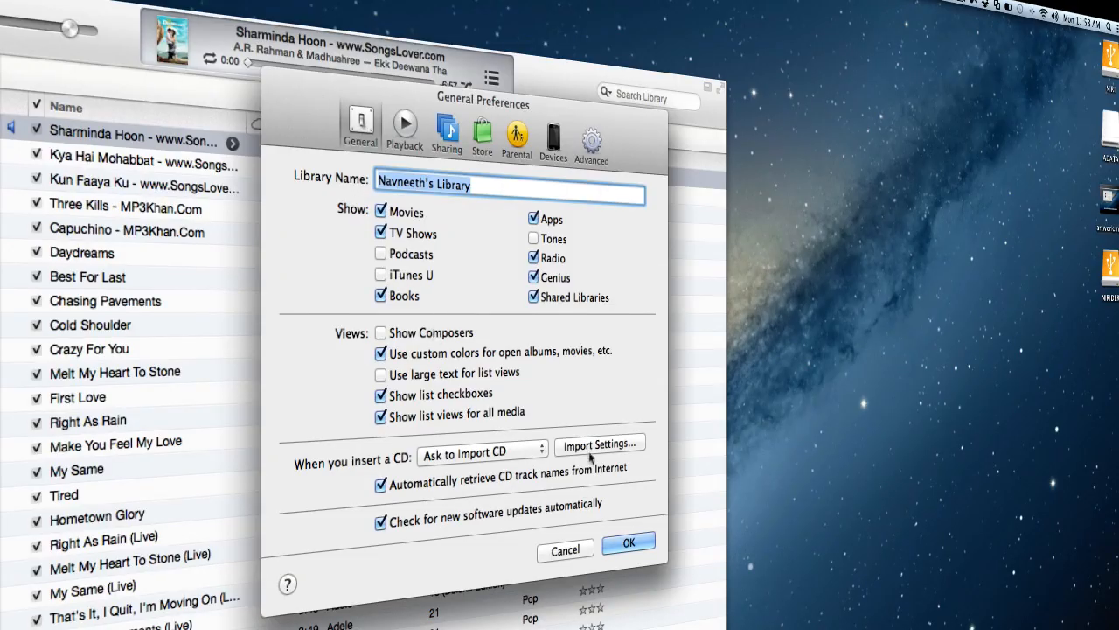
{"action": "left_click", "coordinate": [600, 444]}
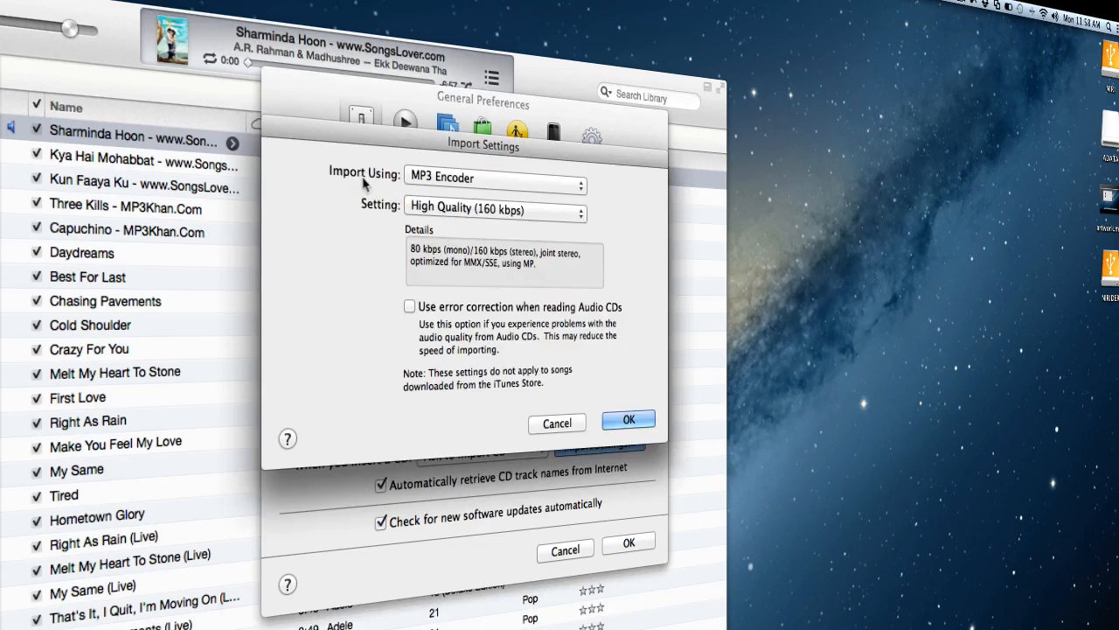
Set Import Using to AAC Encoder (iTunes Plus) and confirm.
{"action": "left_click", "coordinate": [494, 178]}
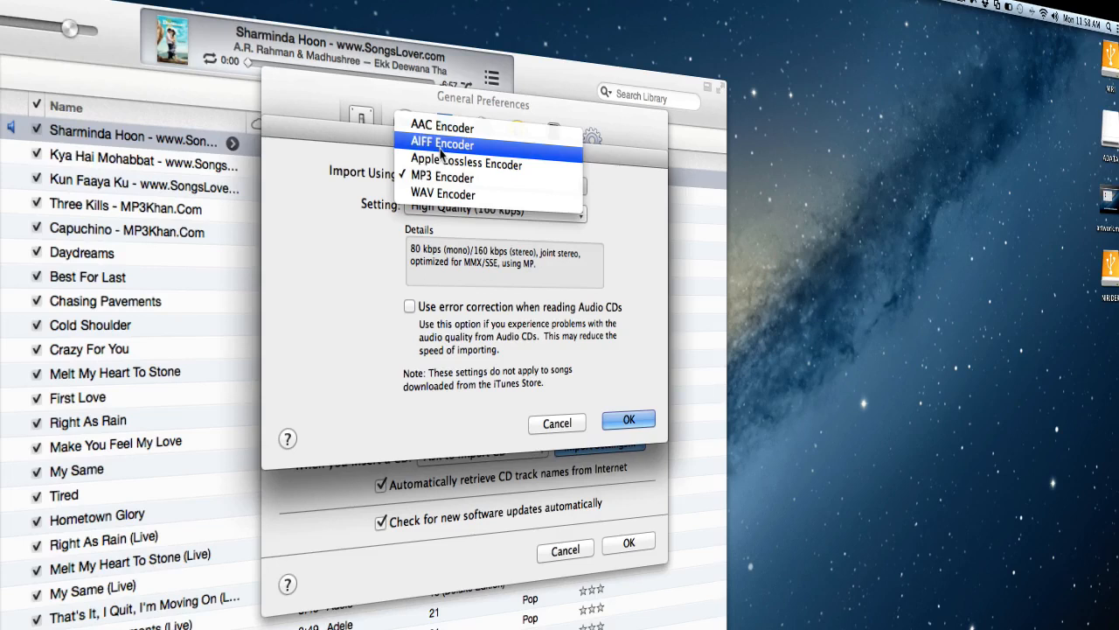
{"action": "mouse_move", "coordinate": [441, 127]}
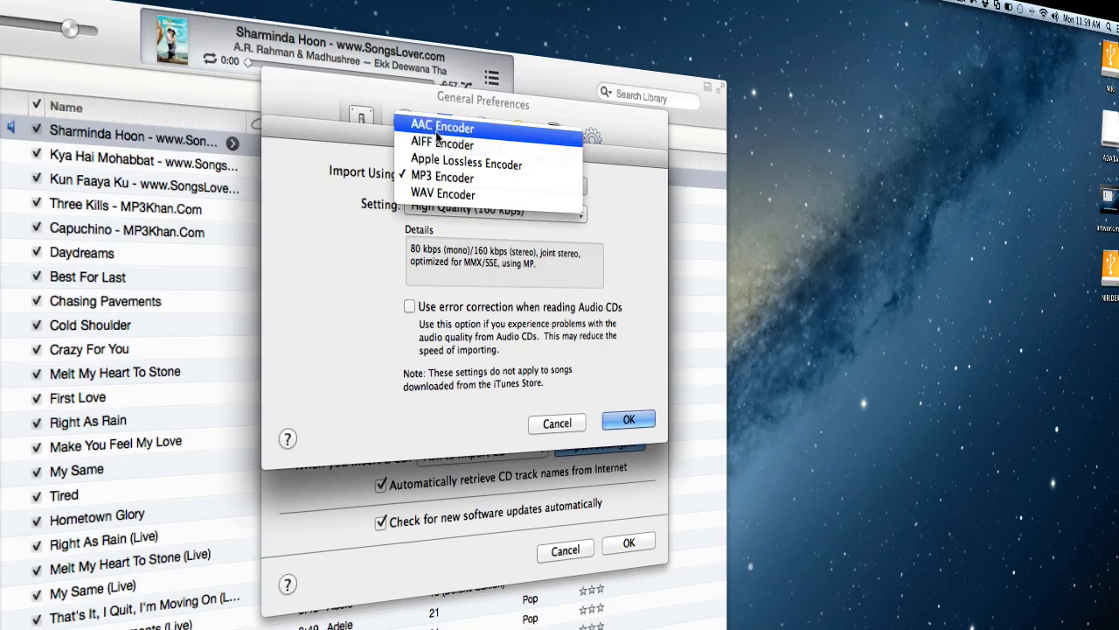
{"action": "left_click", "coordinate": [442, 127]}
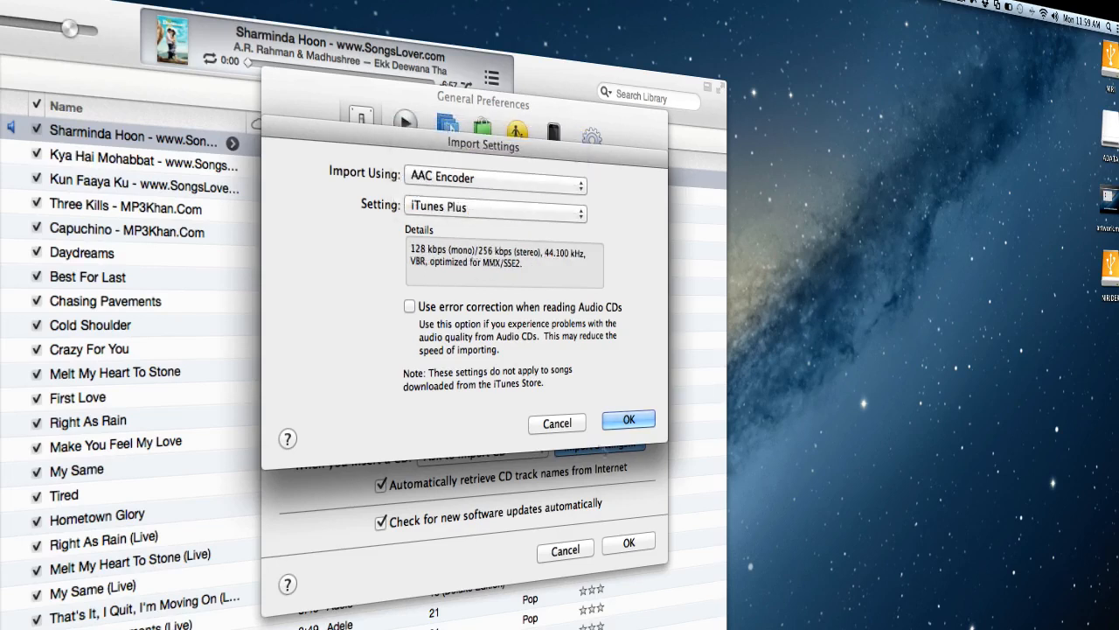
{"action": "left_click", "coordinate": [627, 420]}
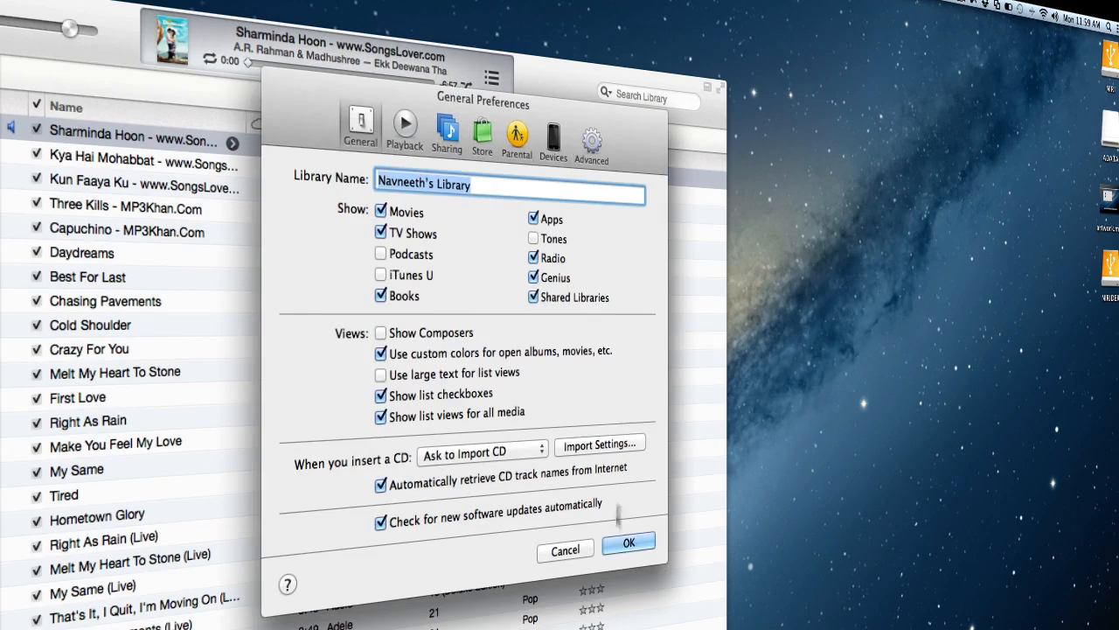
Close Preferences and create an AAC version of the Sharminda Hoon track.
{"action": "left_click", "coordinate": [628, 543]}
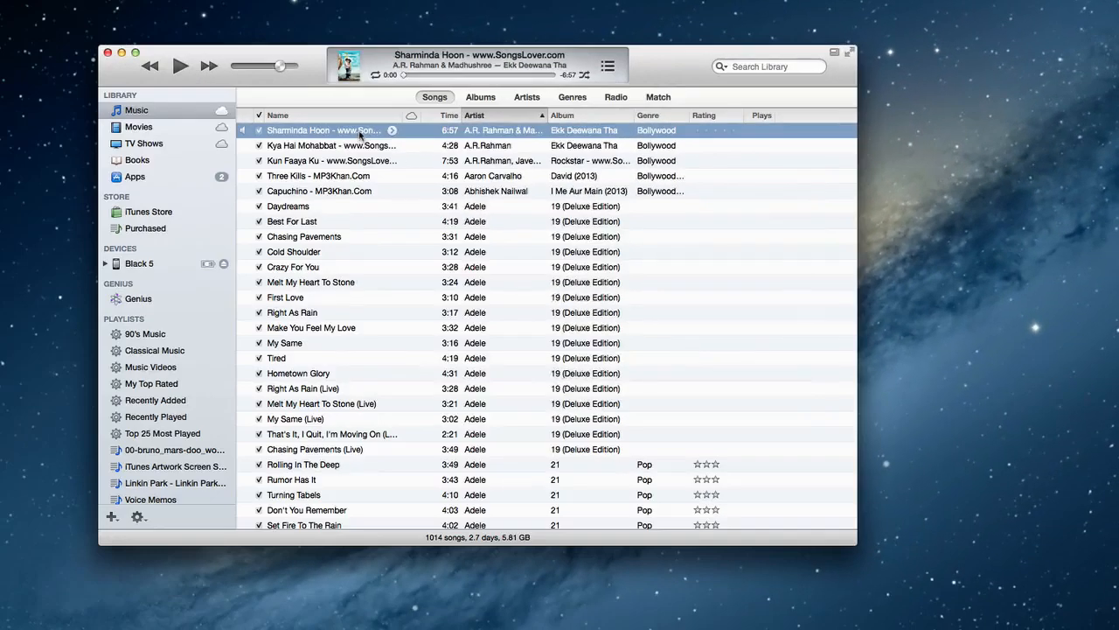
{"action": "right_click", "coordinate": [324, 129]}
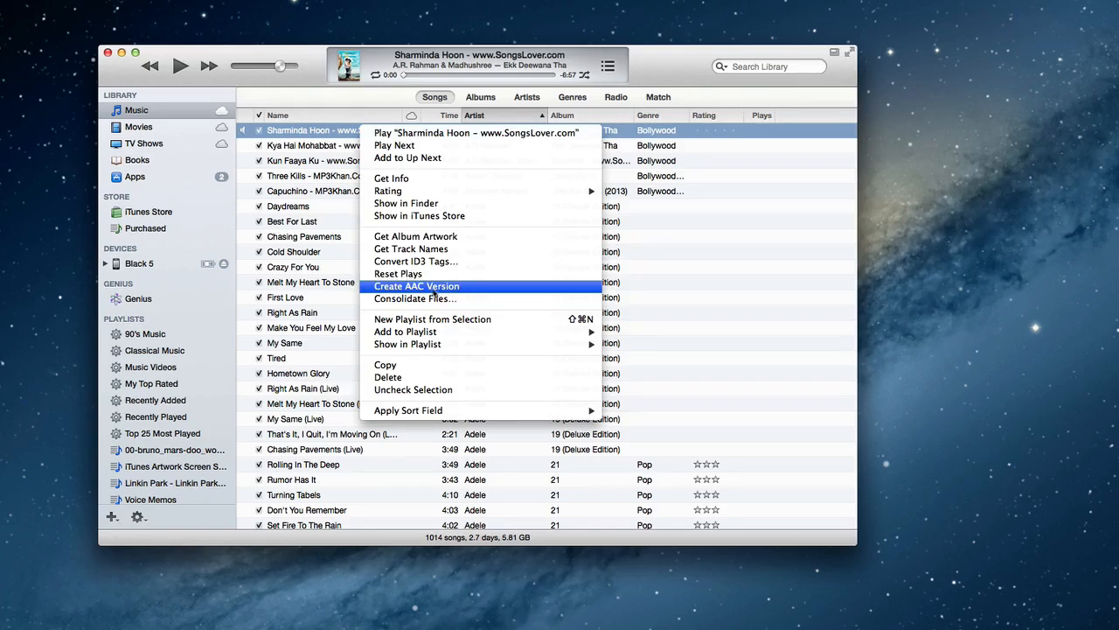
{"action": "left_click", "coordinate": [416, 286]}
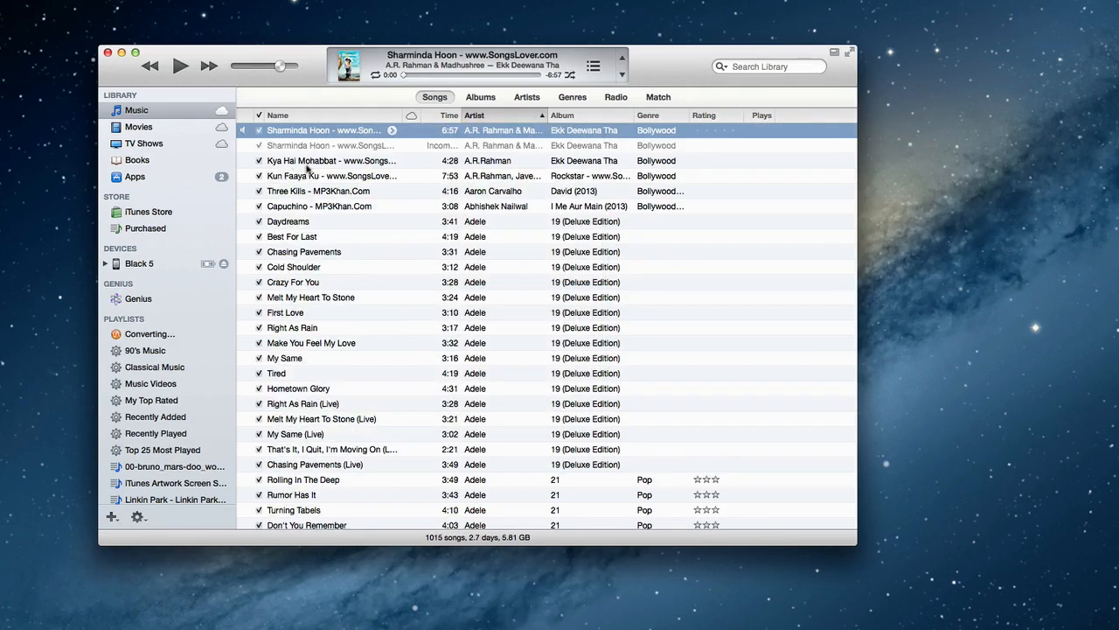
{"action": "mouse_move", "coordinate": [310, 146]}
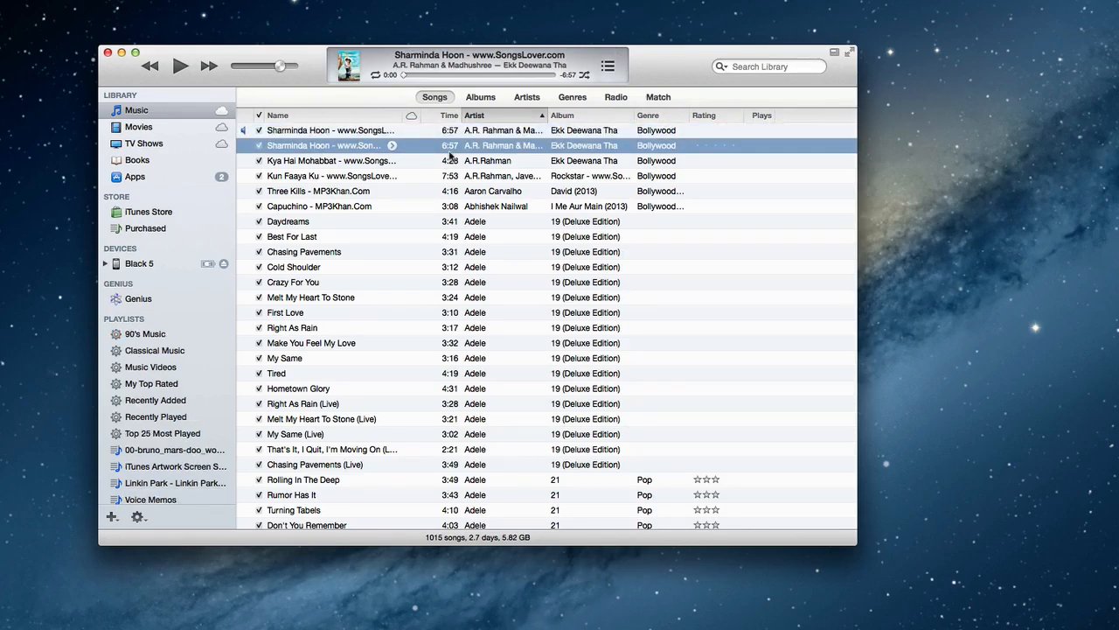
Open the context menu of the second, AAC Sharminda Hoon track.
{"action": "right_click", "coordinate": [325, 145]}
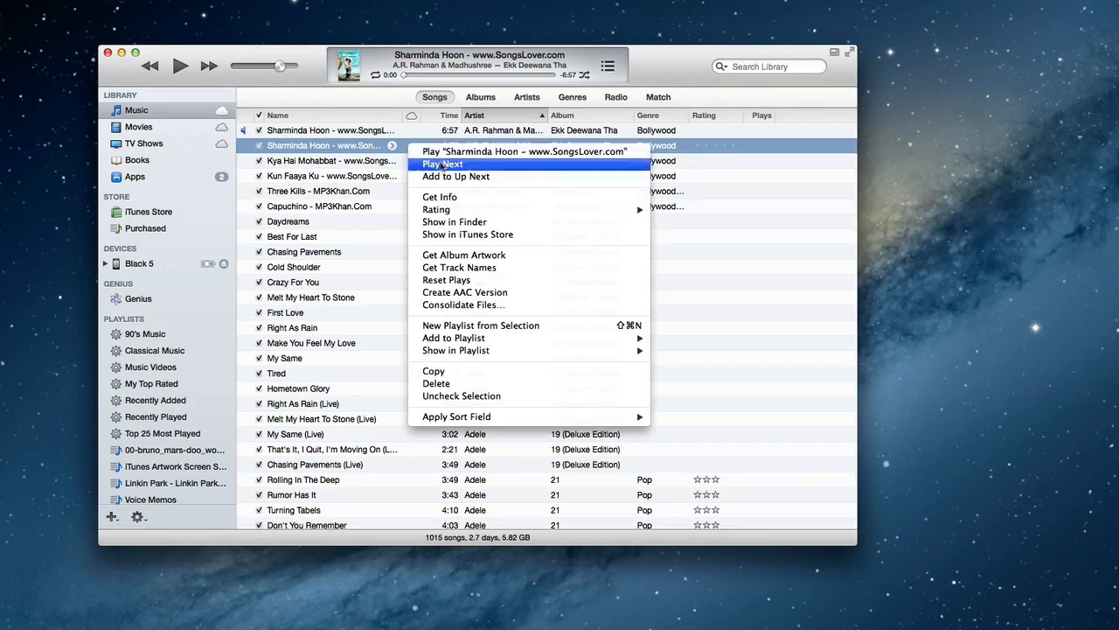
{"action": "mouse_move", "coordinate": [666, 145]}
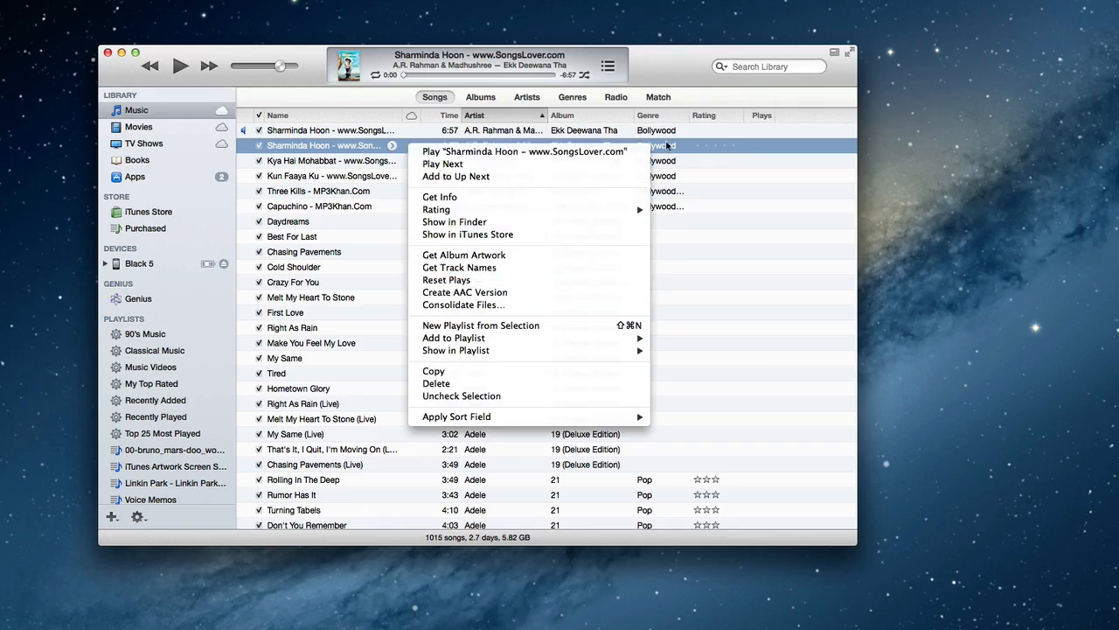